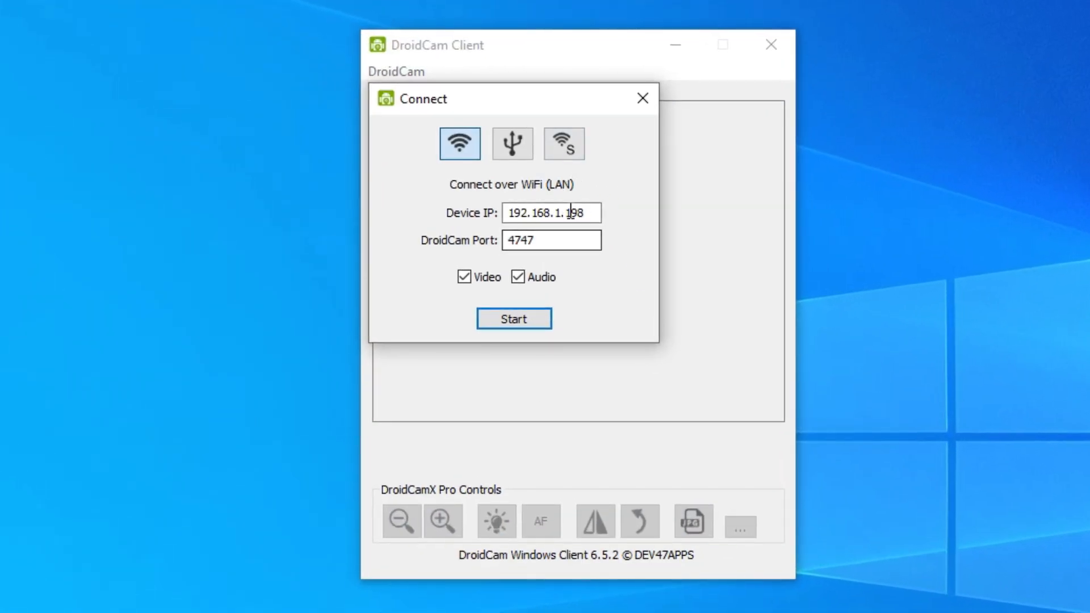
mouse_move(563, 295)
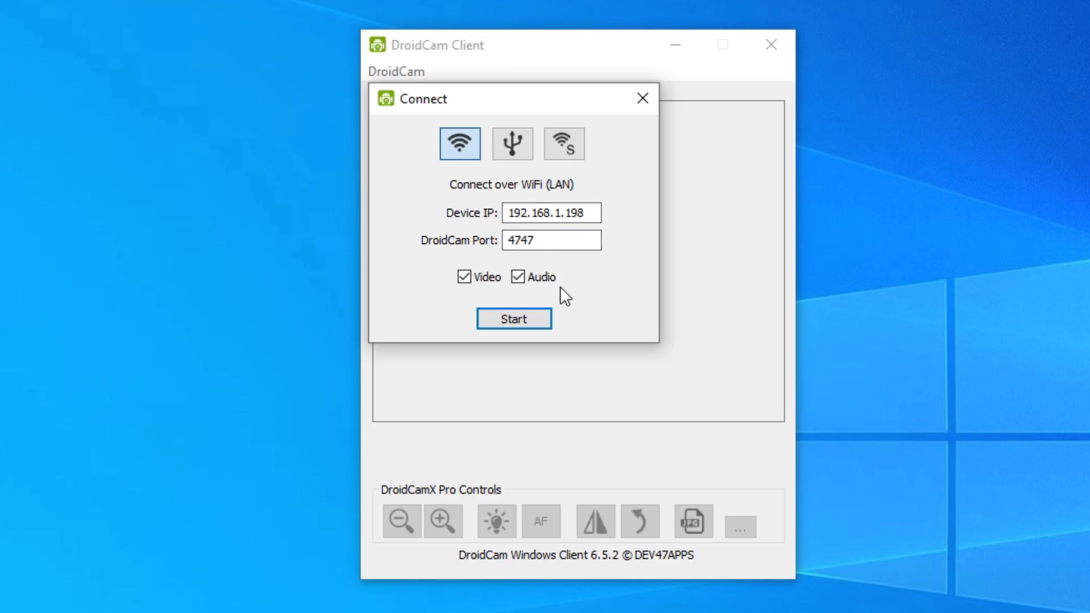
Start the DroidCam Wi-Fi connection to 192.168.1.198, port 4747, with video and audio.
left_click(513, 318)
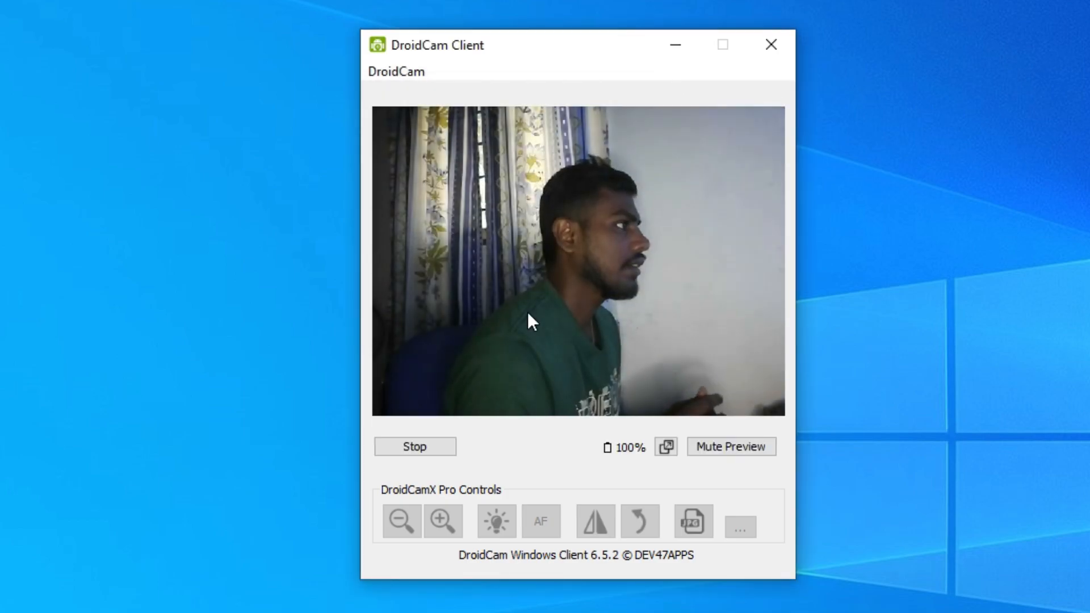
mouse_move(827, 392)
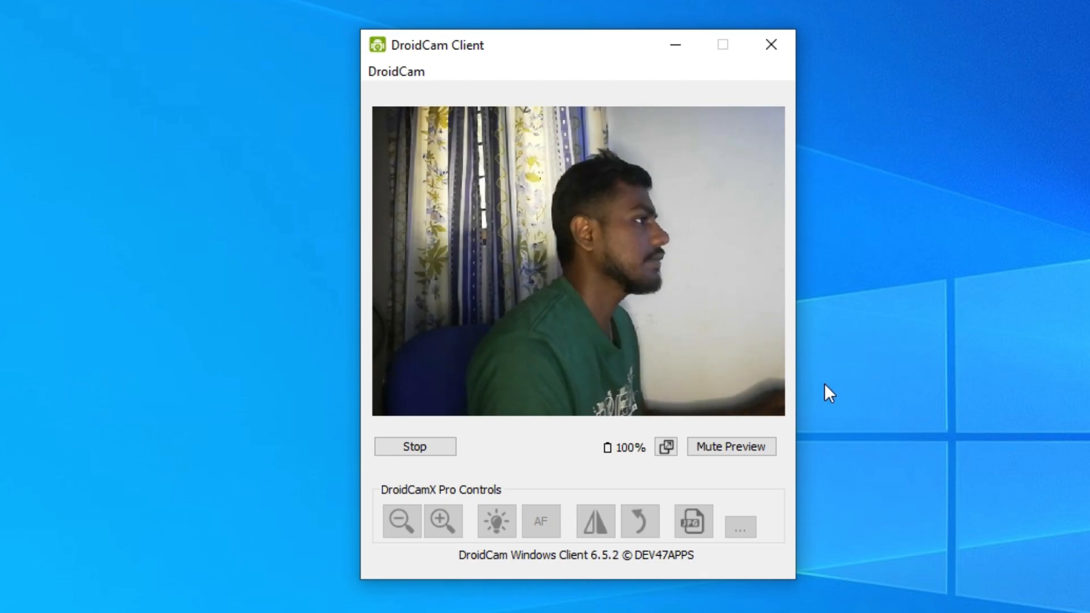
mouse_move(597, 333)
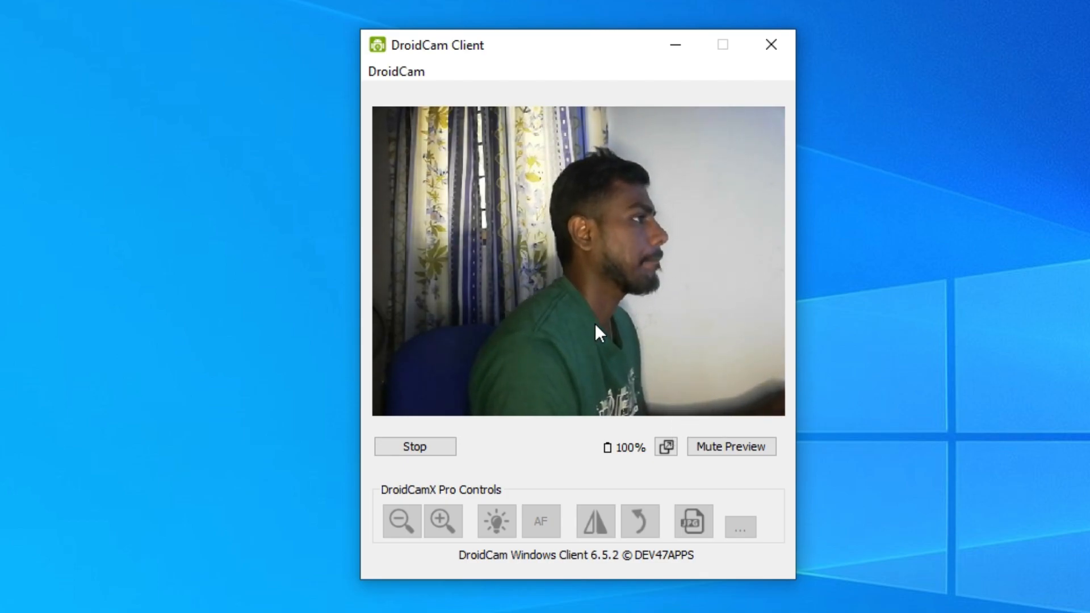
mouse_move(378, 504)
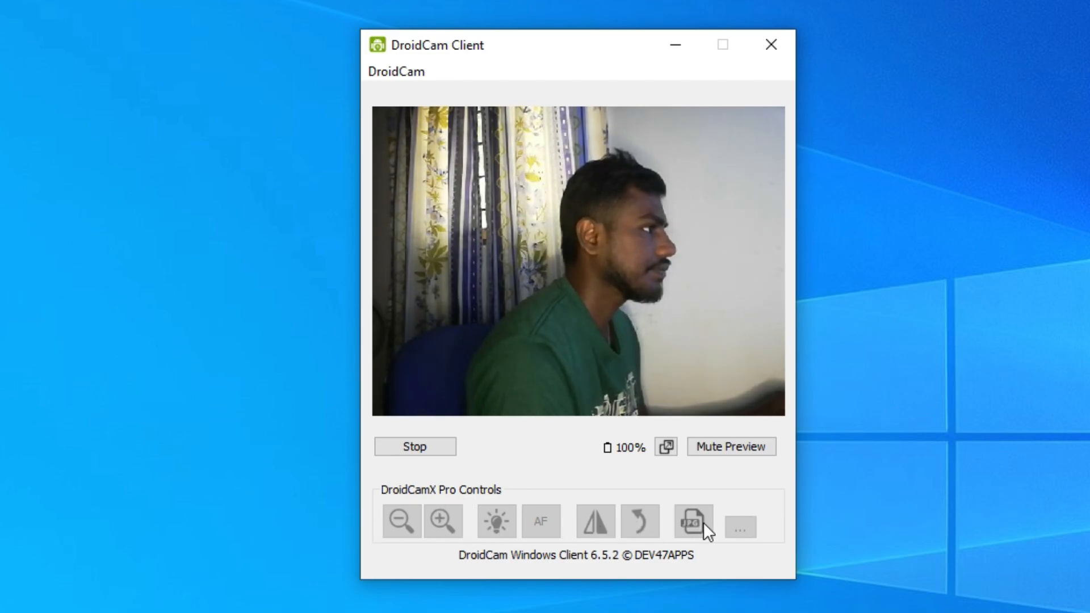
mouse_move(773, 535)
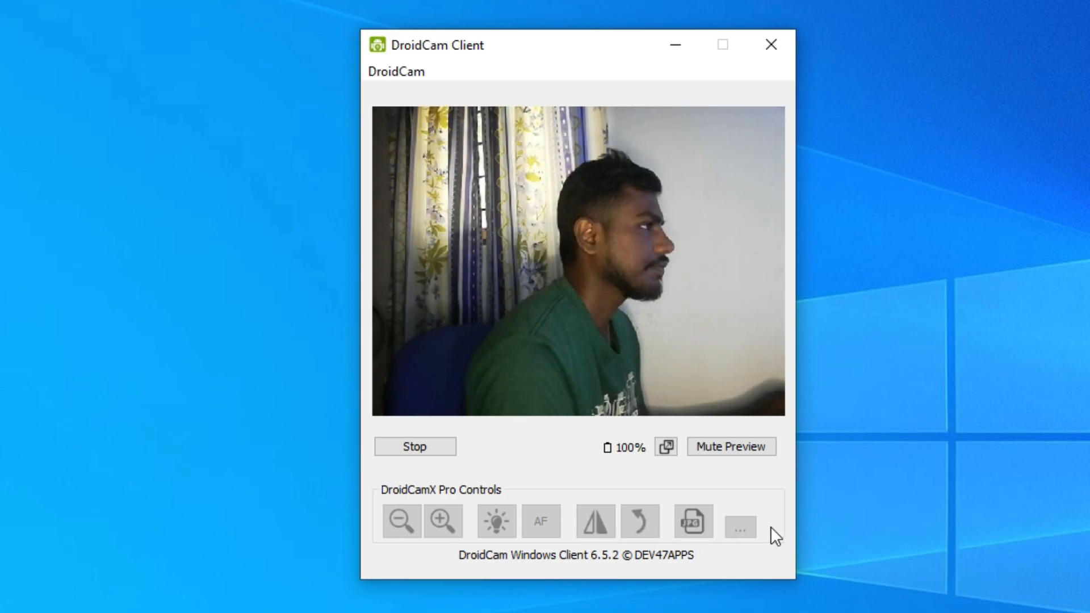
left_click(395, 71)
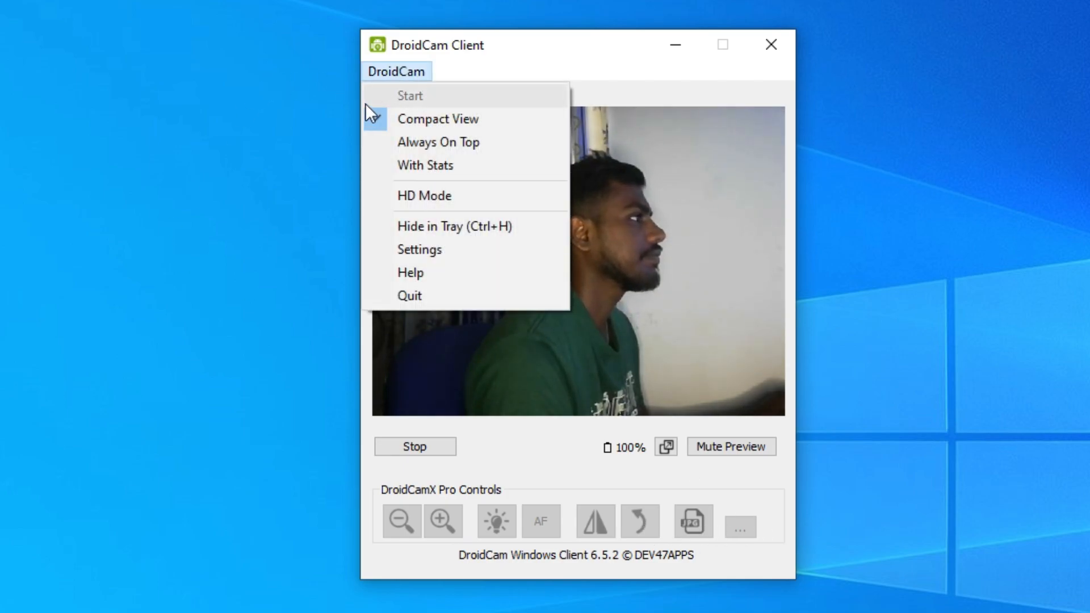
left_click(419, 249)
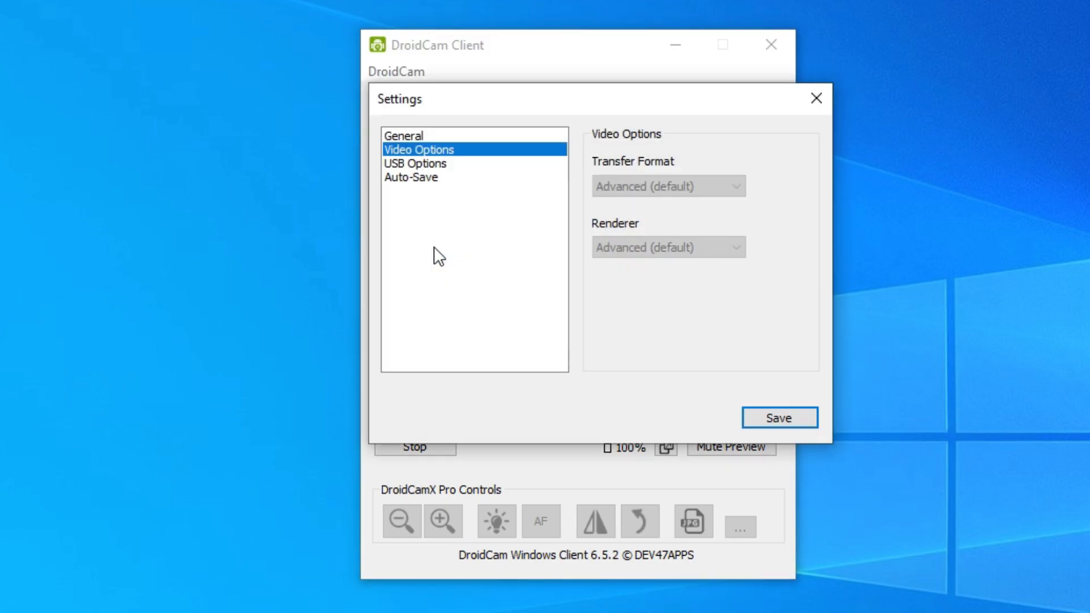
mouse_move(450, 244)
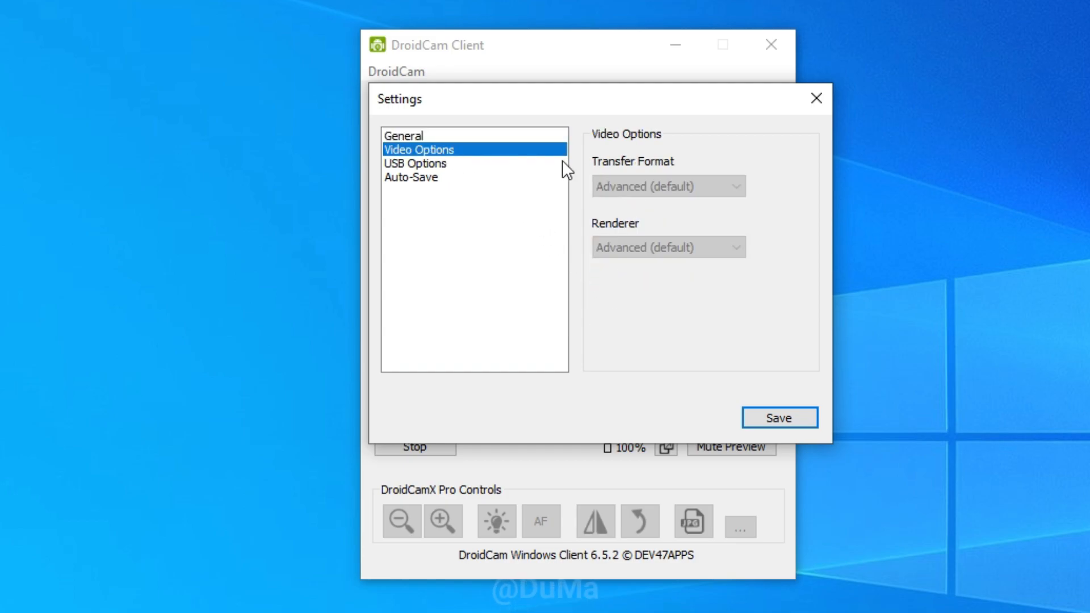
mouse_move(652, 170)
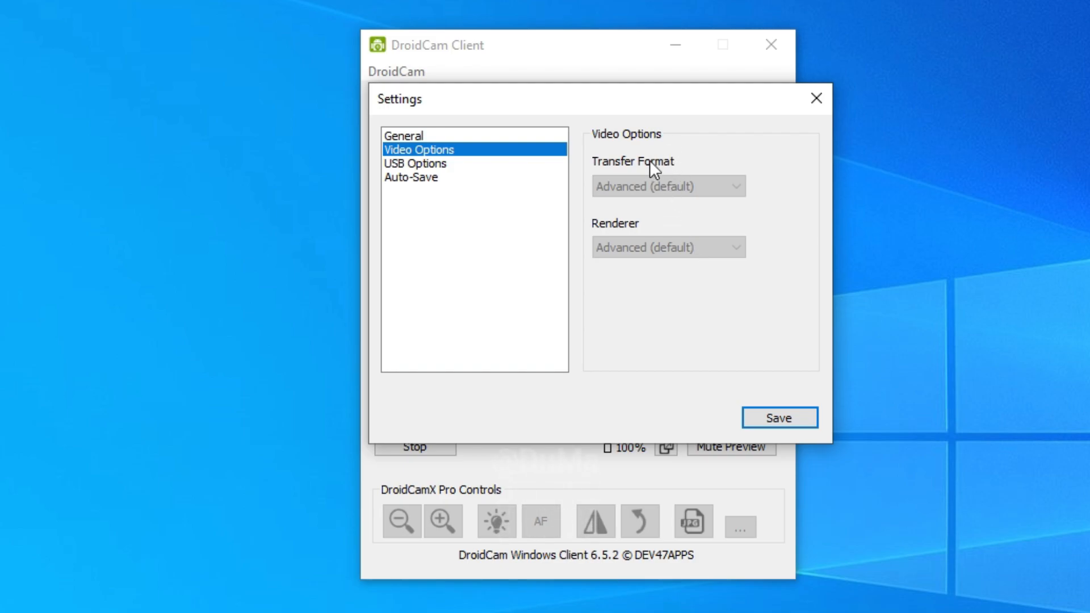
mouse_move(665, 236)
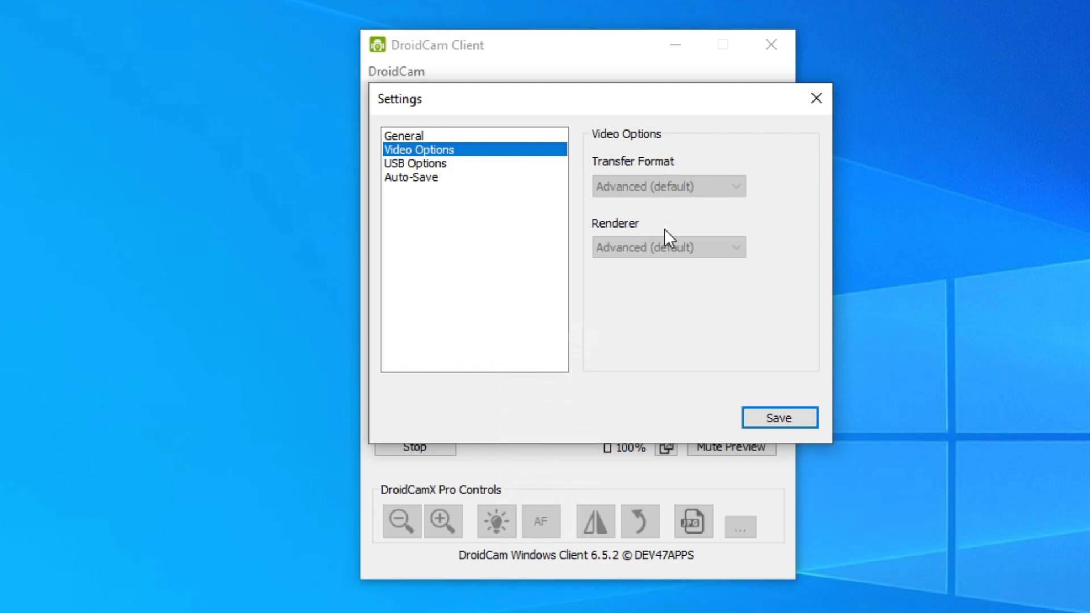
left_click(415, 163)
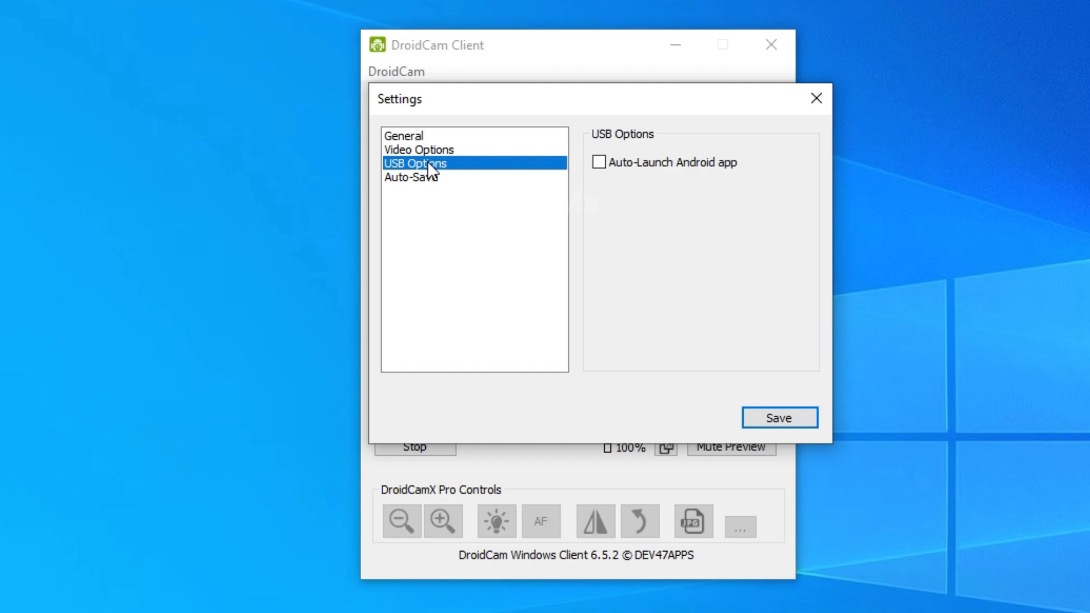
mouse_move(431, 183)
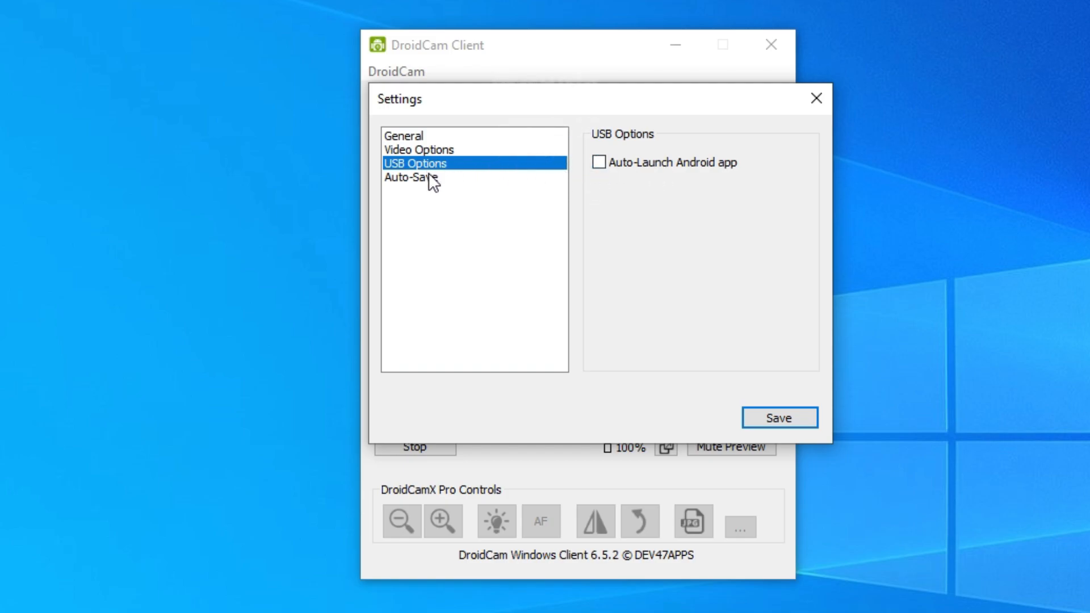
left_click(409, 177)
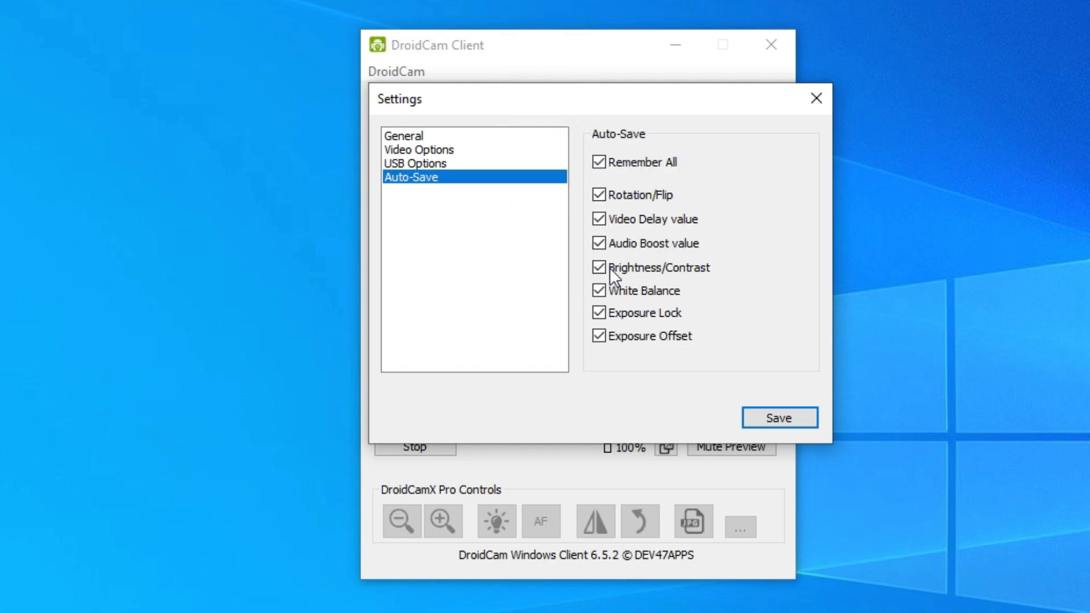
mouse_move(565, 214)
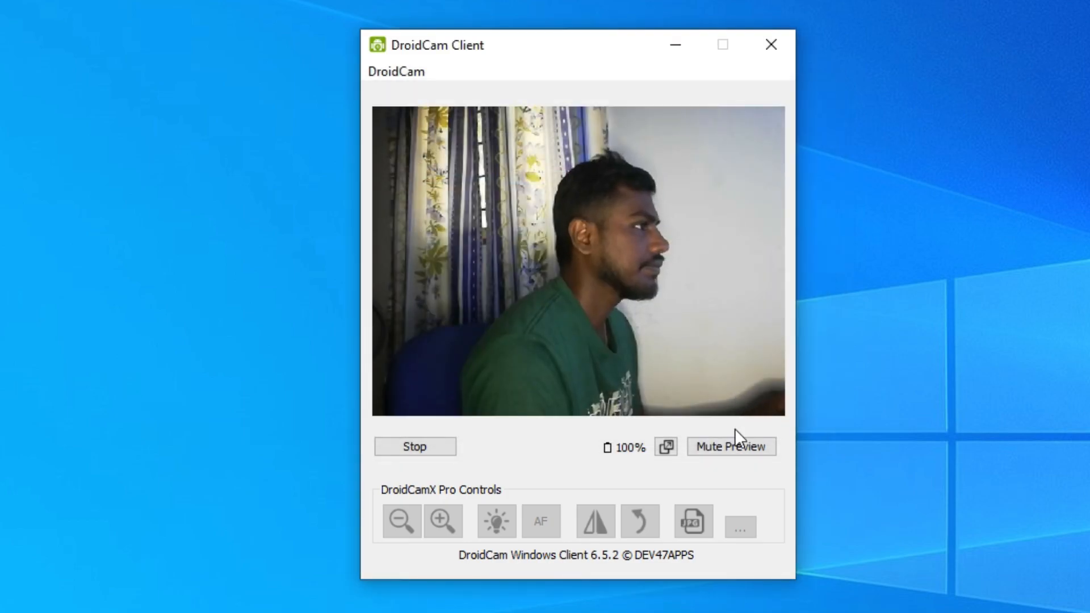
Mute the DroidCam video preview and close the DroidCam Client window.
left_click(729, 446)
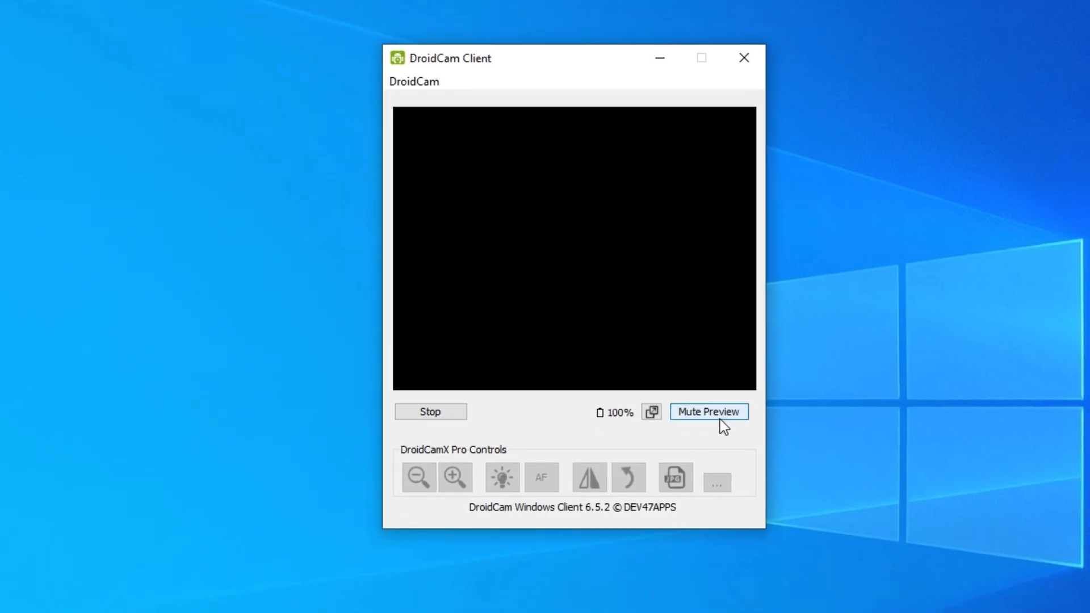
left_click(743, 58)
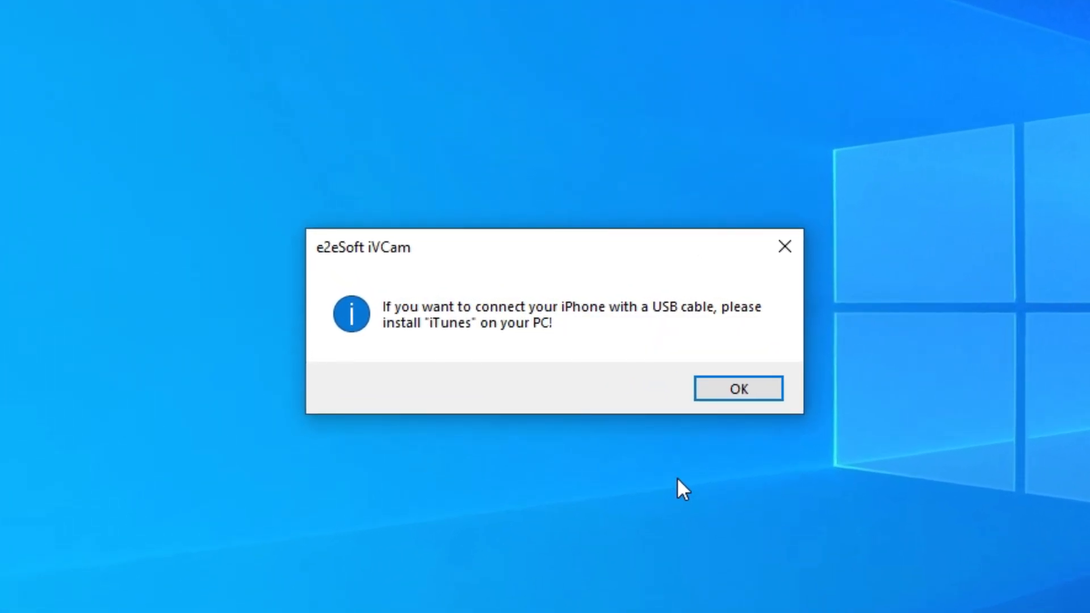
mouse_move(738, 389)
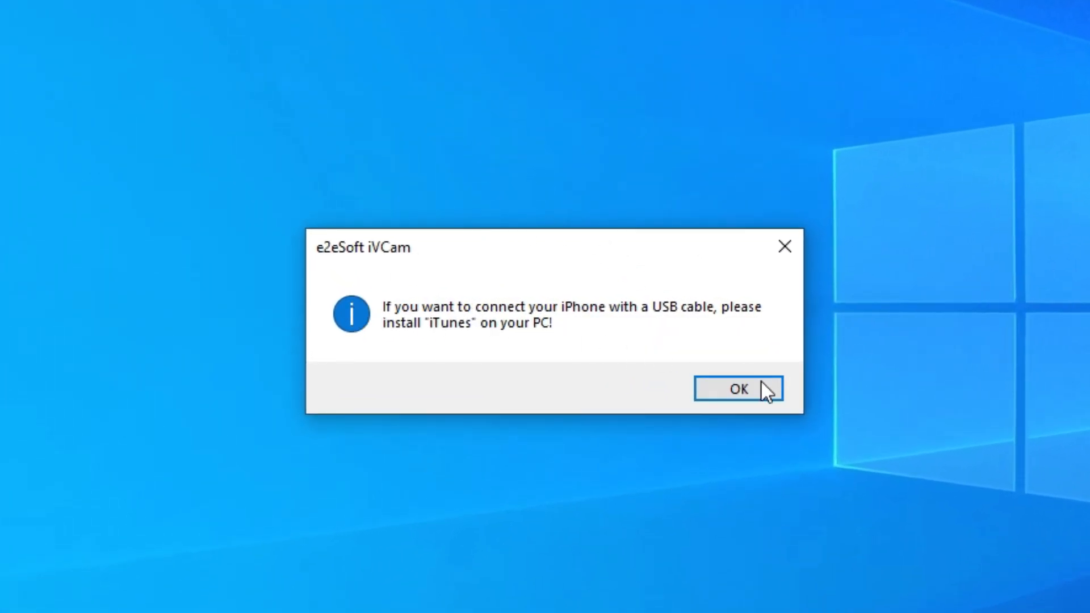
left_click(738, 388)
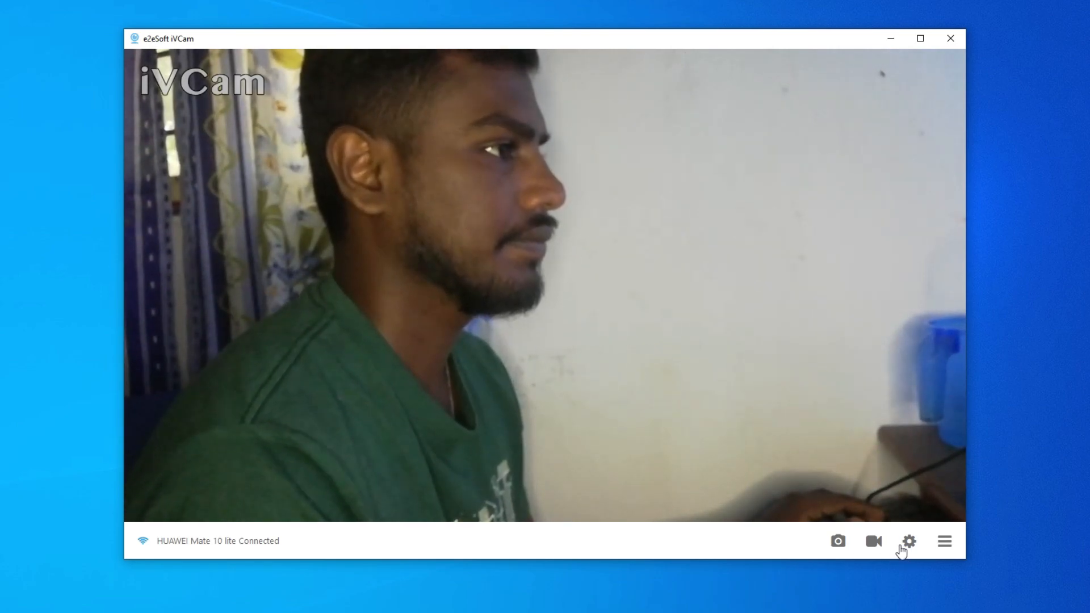
left_click(908, 541)
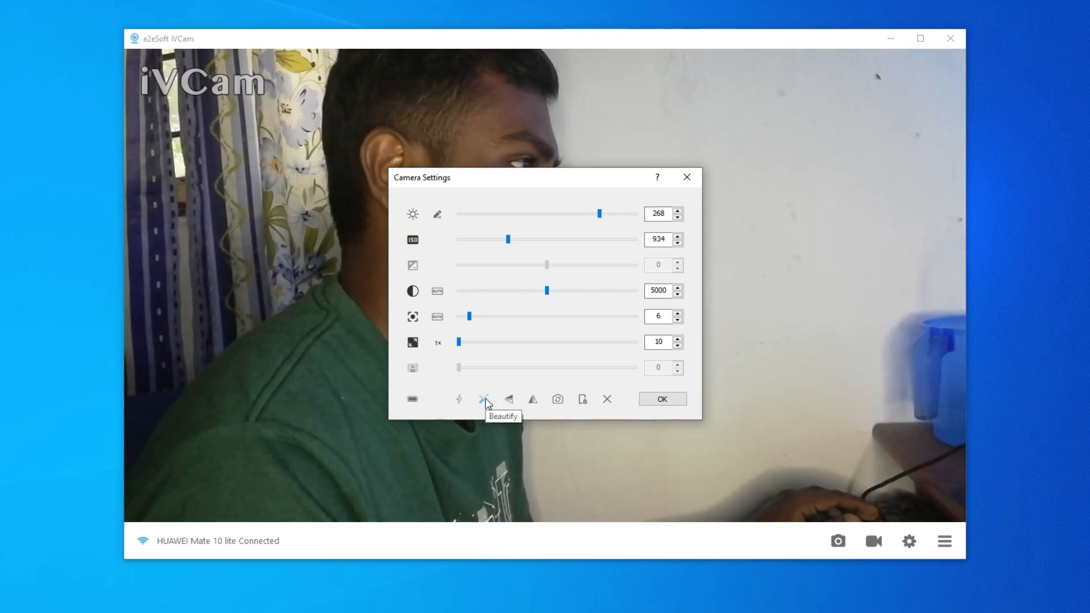
mouse_move(558, 398)
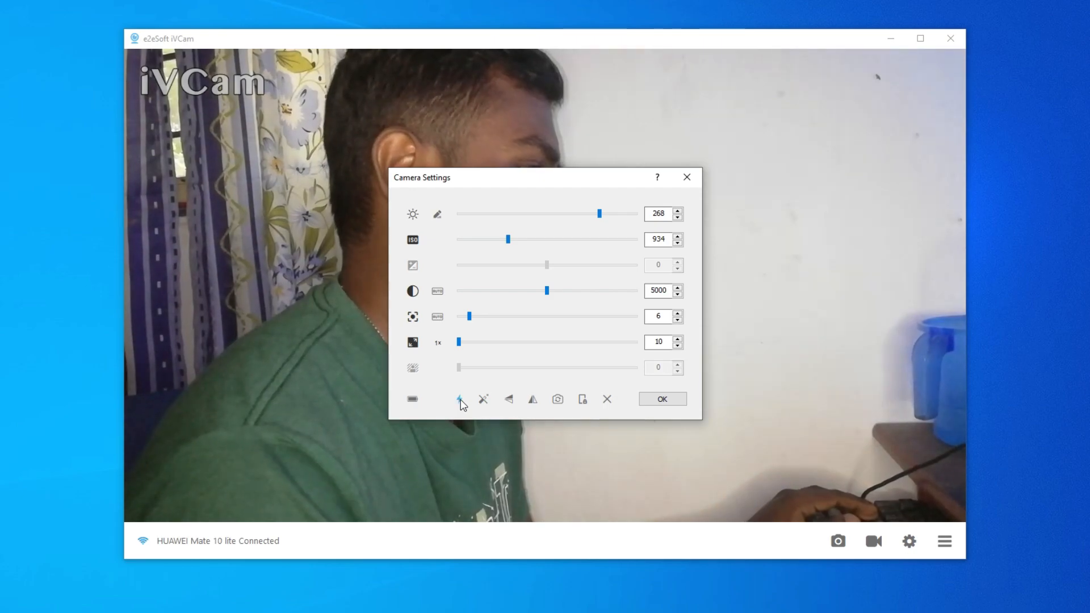
left_click(661, 399)
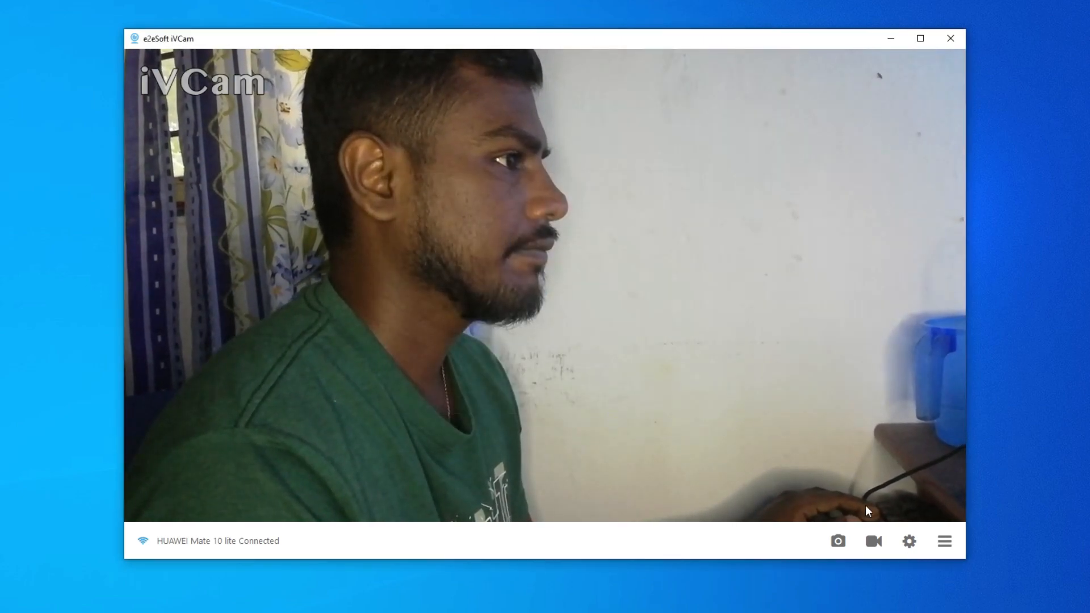
left_click(944, 540)
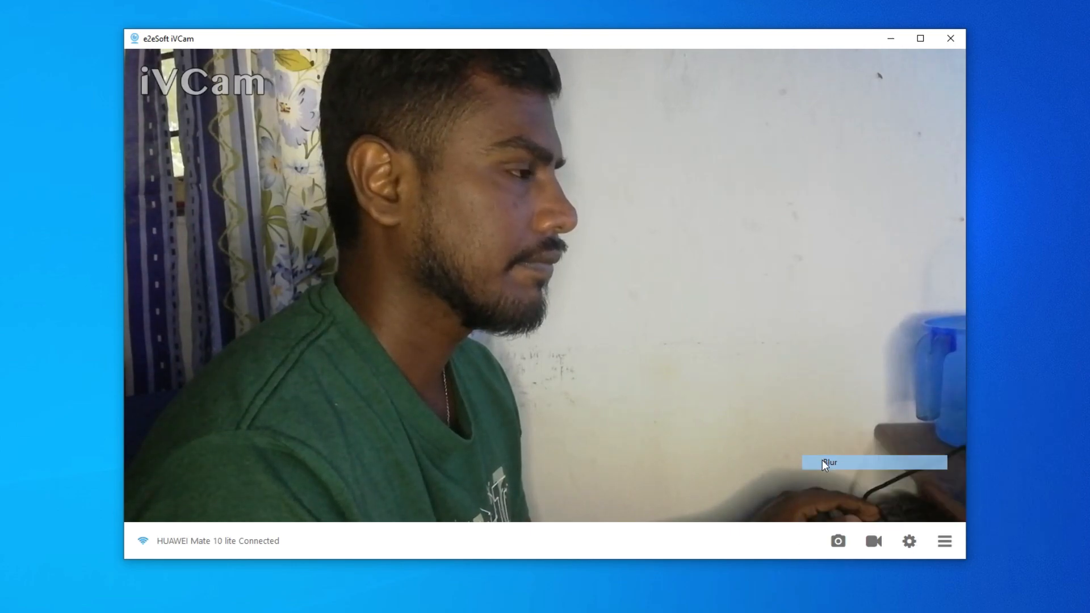
mouse_move(782, 434)
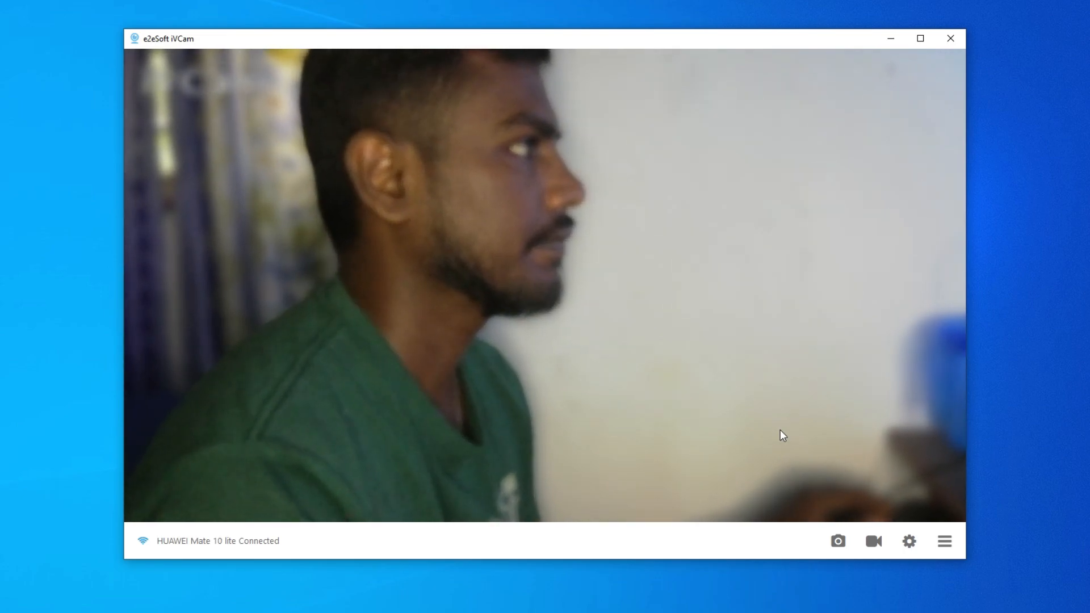
Try iVCam's Blur, black and mosaic background effects, ending on the pixelated background.
left_click(943, 541)
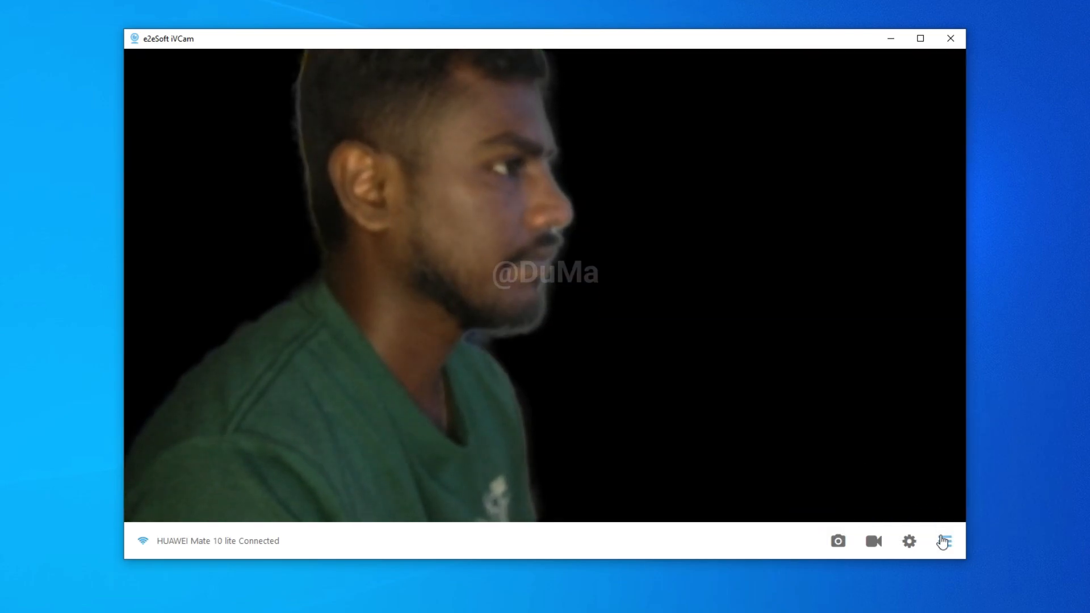
left_click(944, 541)
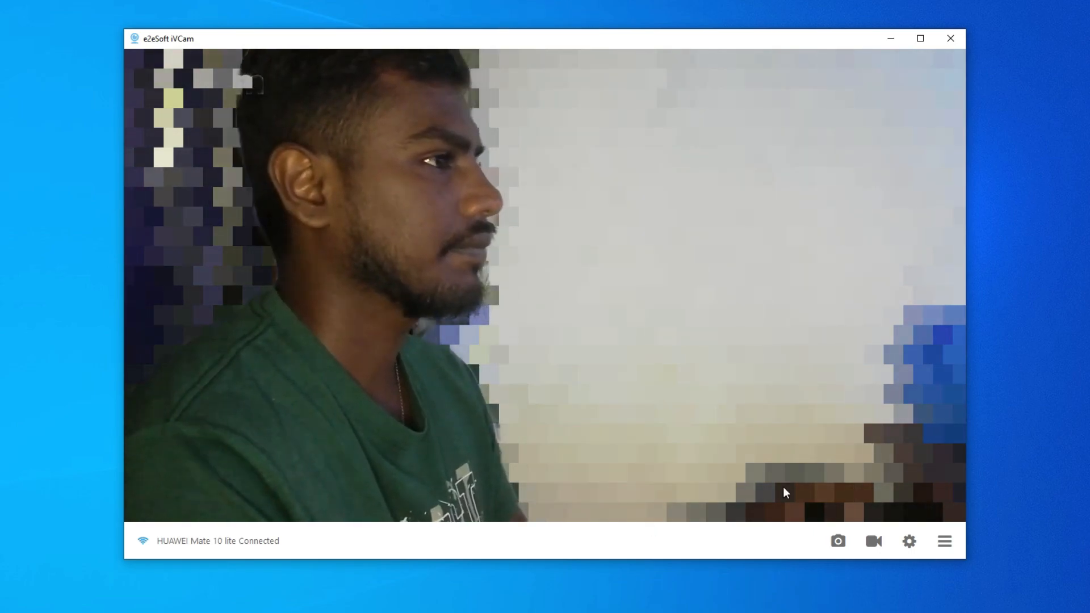
left_click(944, 541)
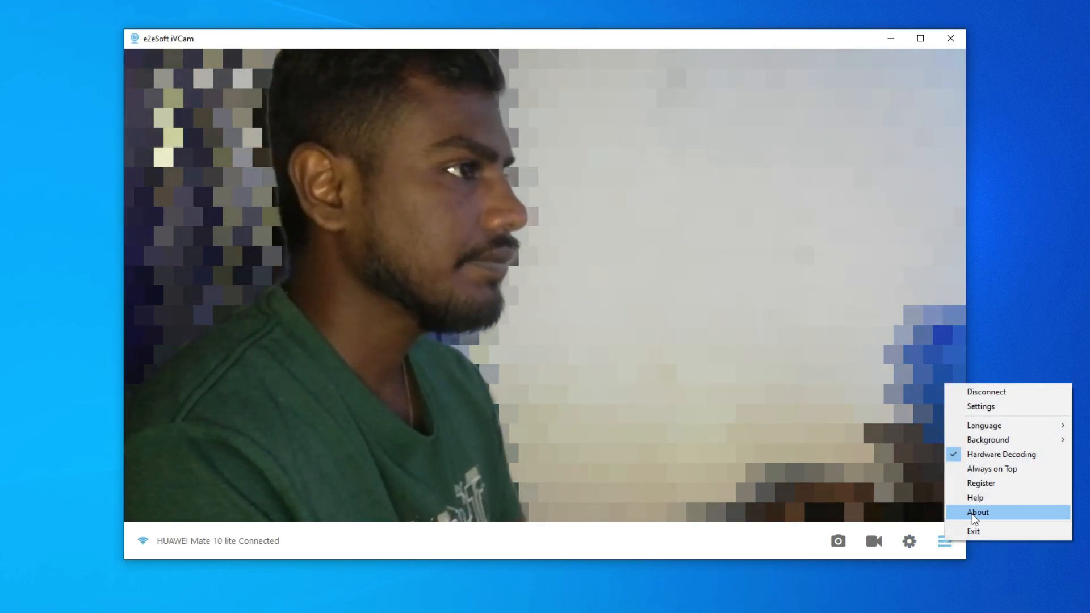
Set iVCam's General video size to 3840 x 2160 with a higher frame rate.
left_click(981, 406)
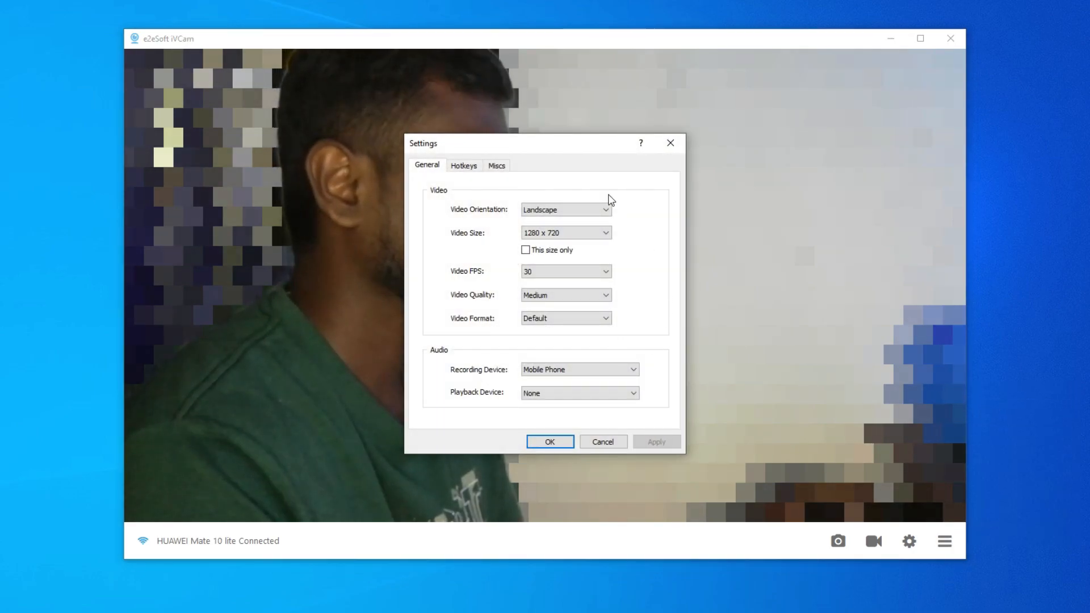
left_click(603, 233)
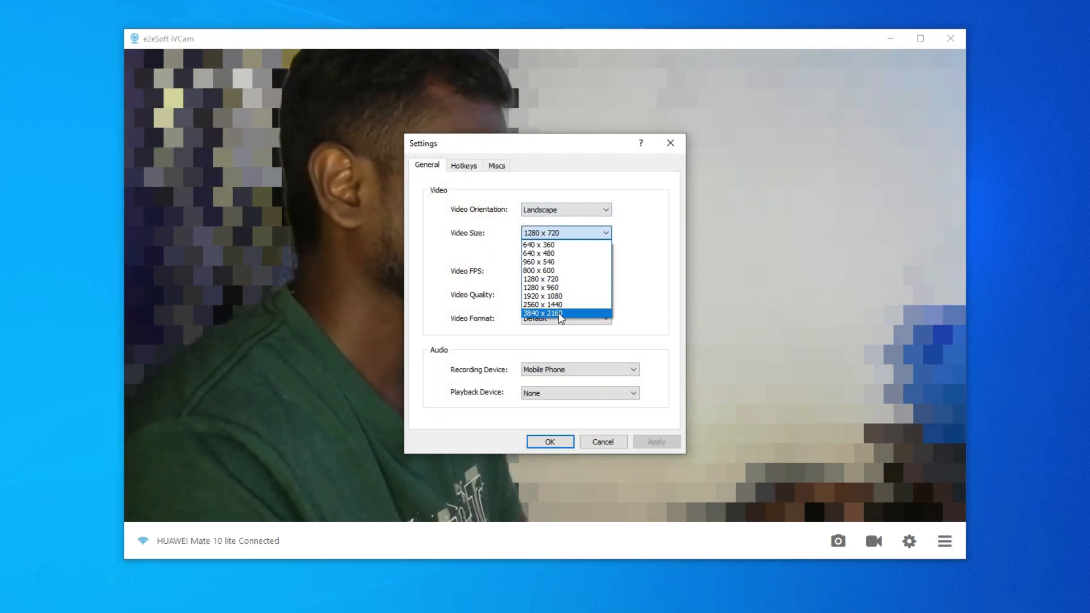
left_click(542, 312)
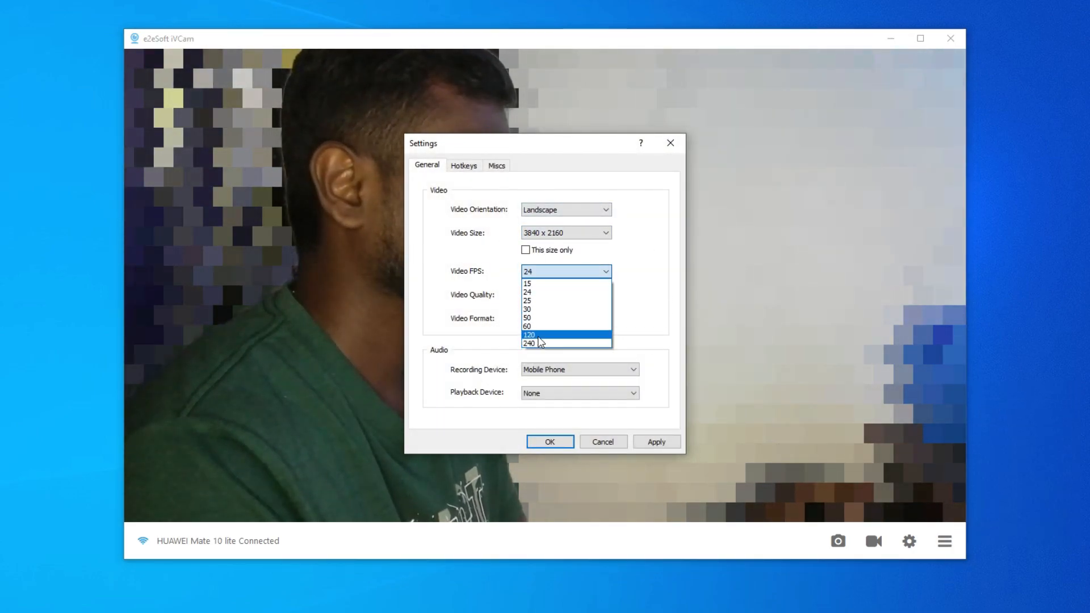
left_click(527, 326)
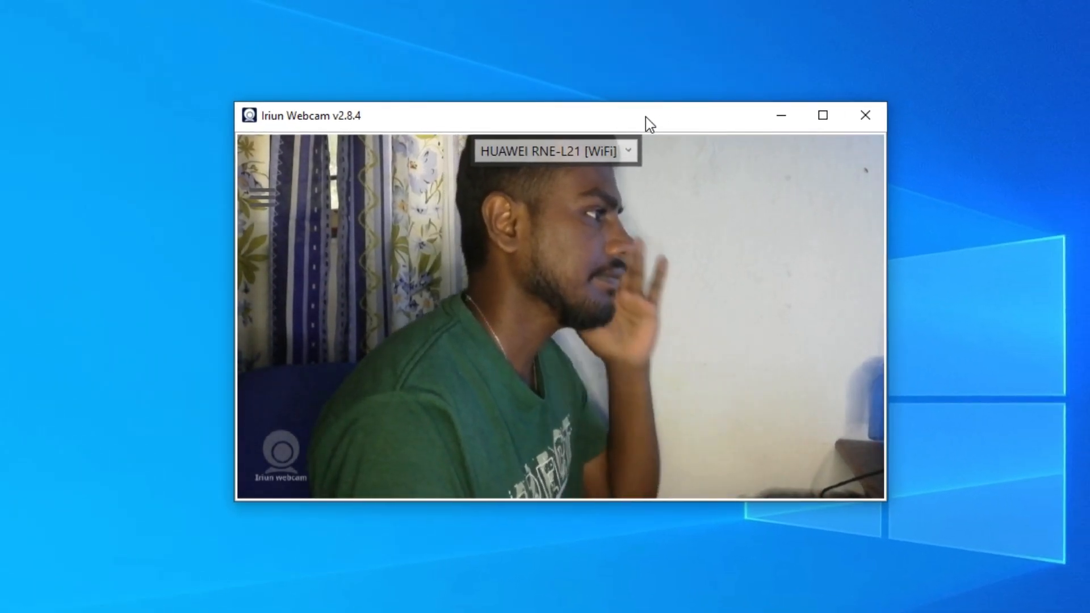
mouse_move(638, 172)
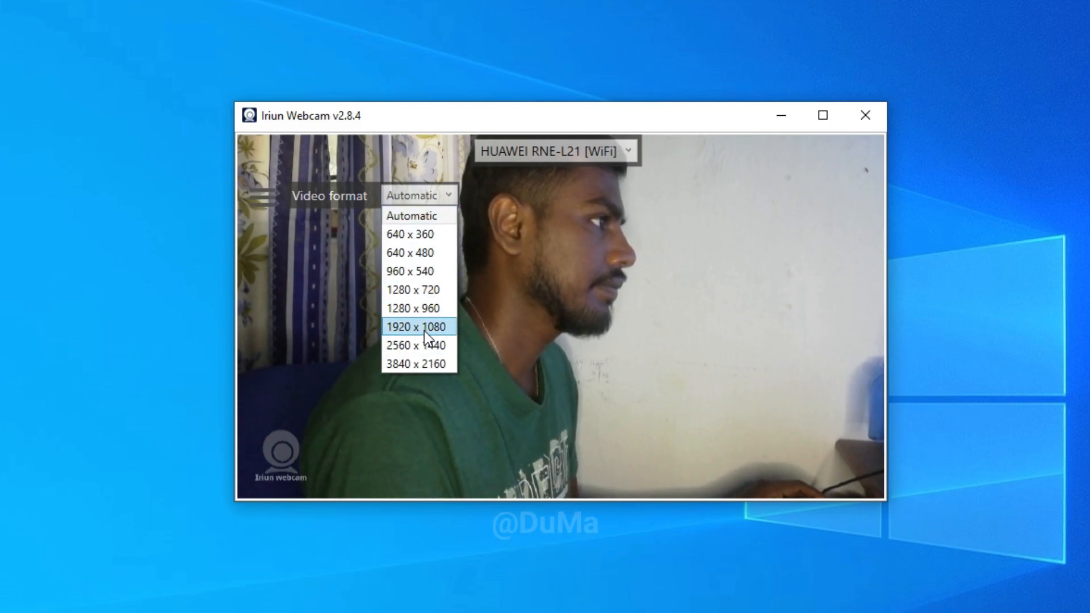
Set Iriun's video format to 1920 x 1080, keep the HUAWEI RNE-L21 source, and close Iriun.
left_click(416, 327)
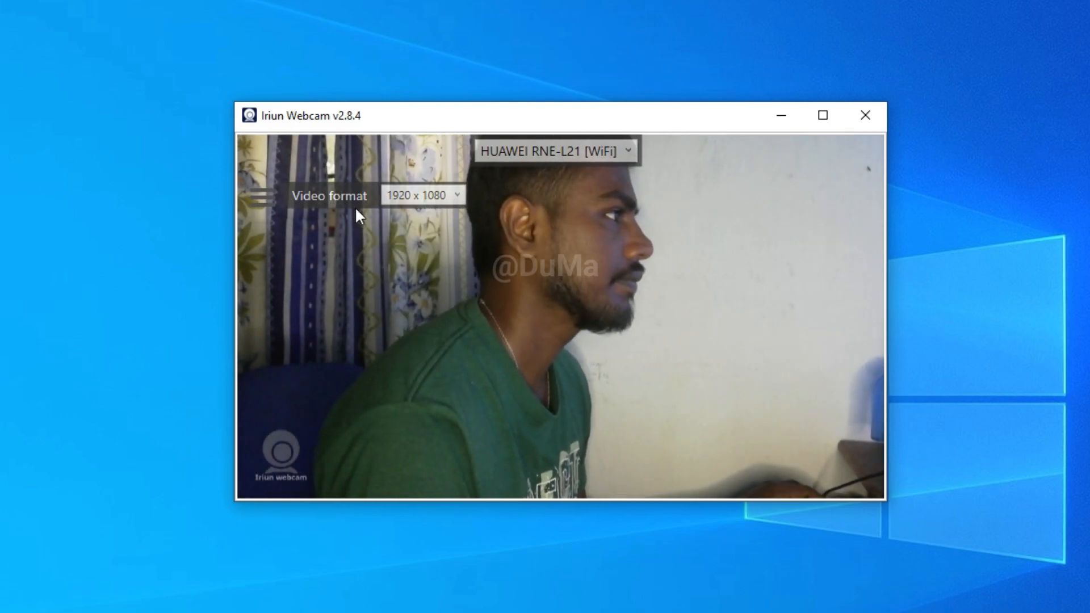
left_click(625, 150)
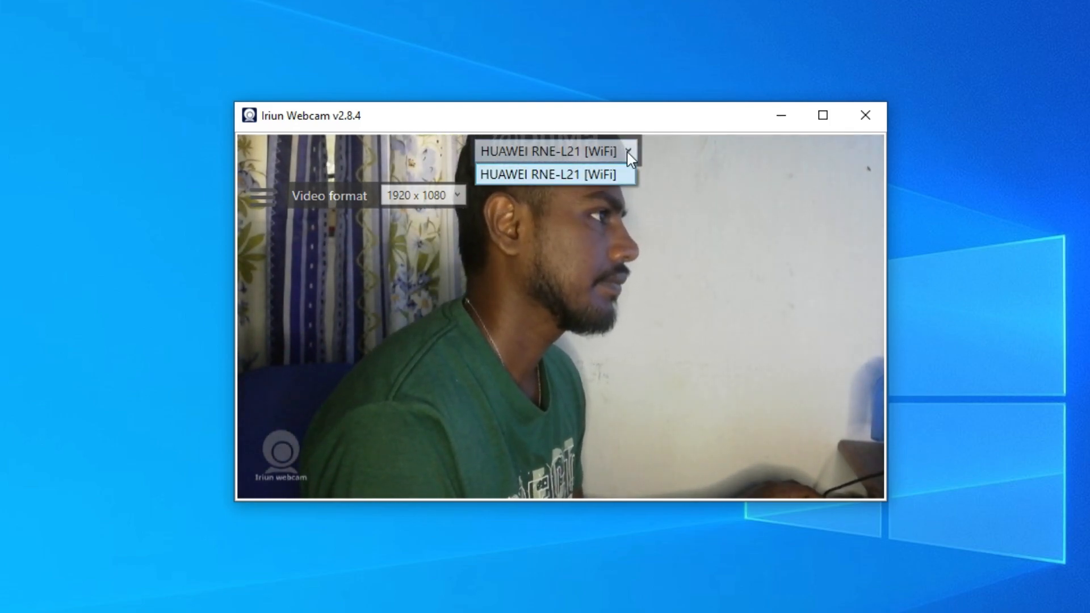
left_click(551, 174)
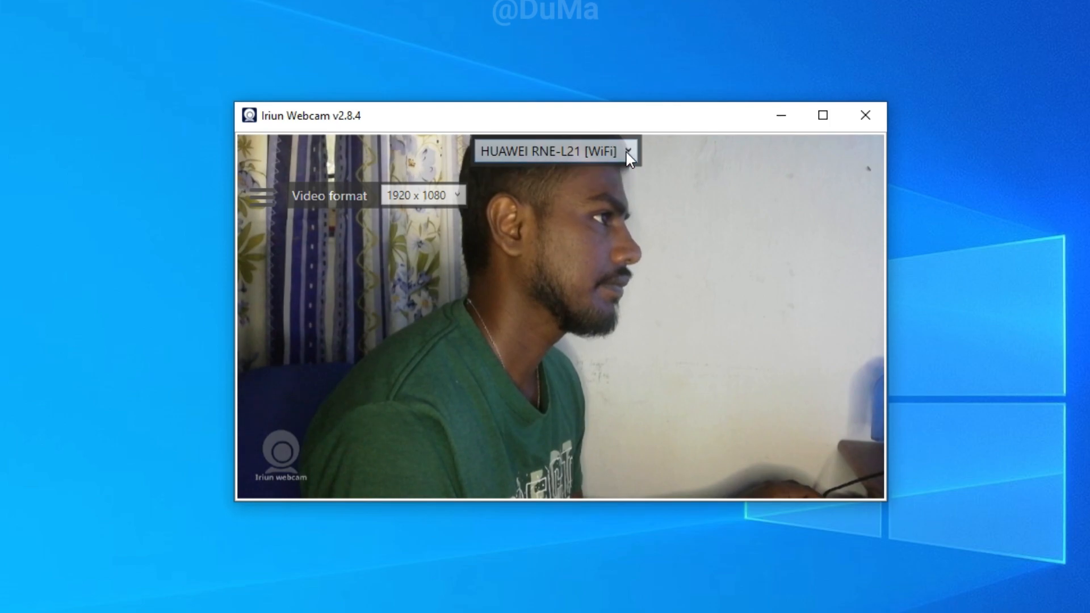
left_click(865, 115)
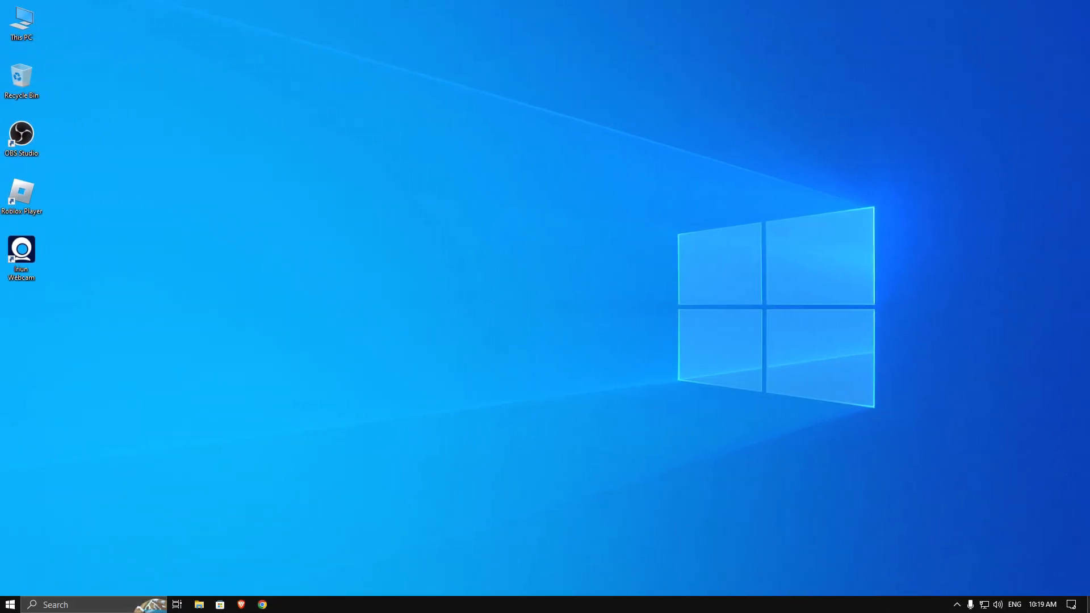